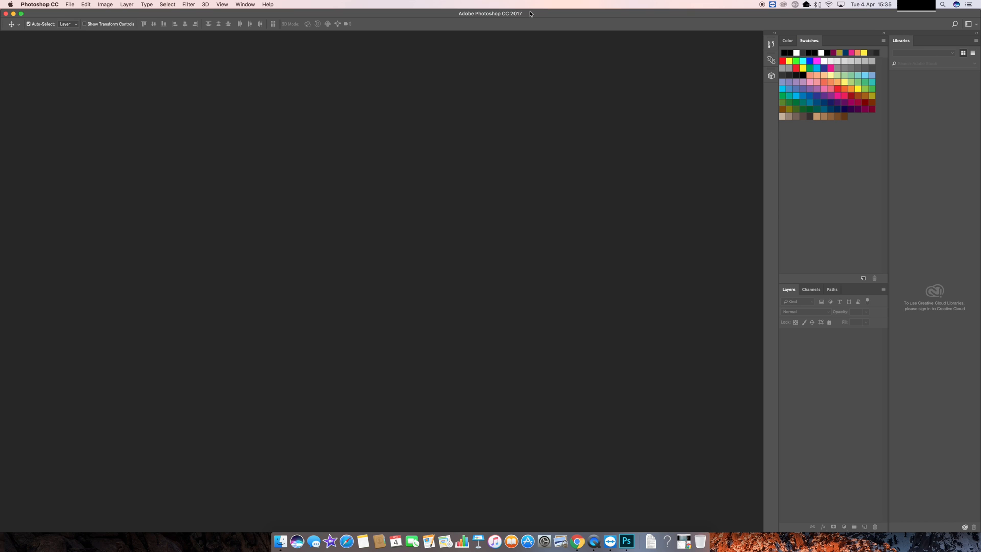
{"action": "mouse_move", "coordinate": [432, 40]}
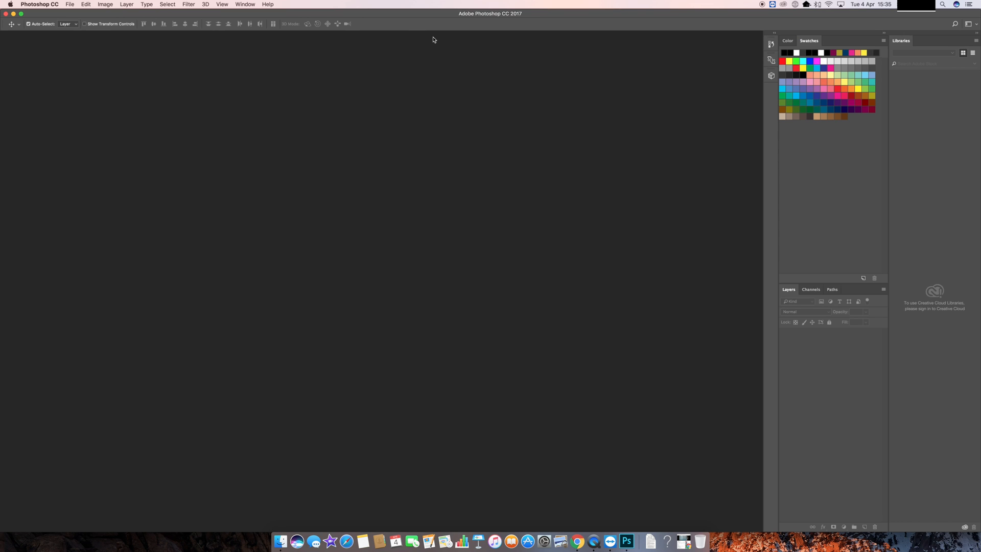
{"action": "mouse_move", "coordinate": [243, 46]}
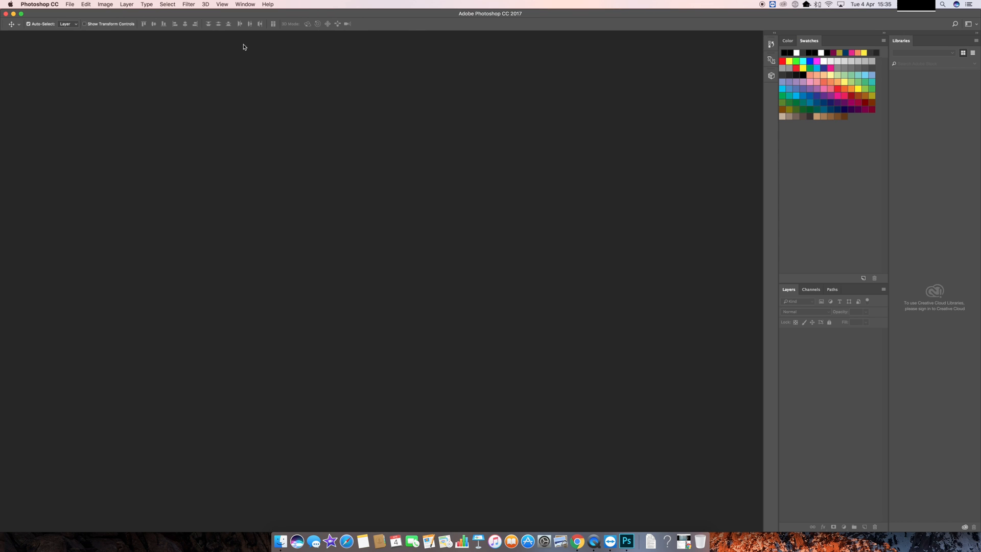
{"action": "mouse_move", "coordinate": [183, 203]}
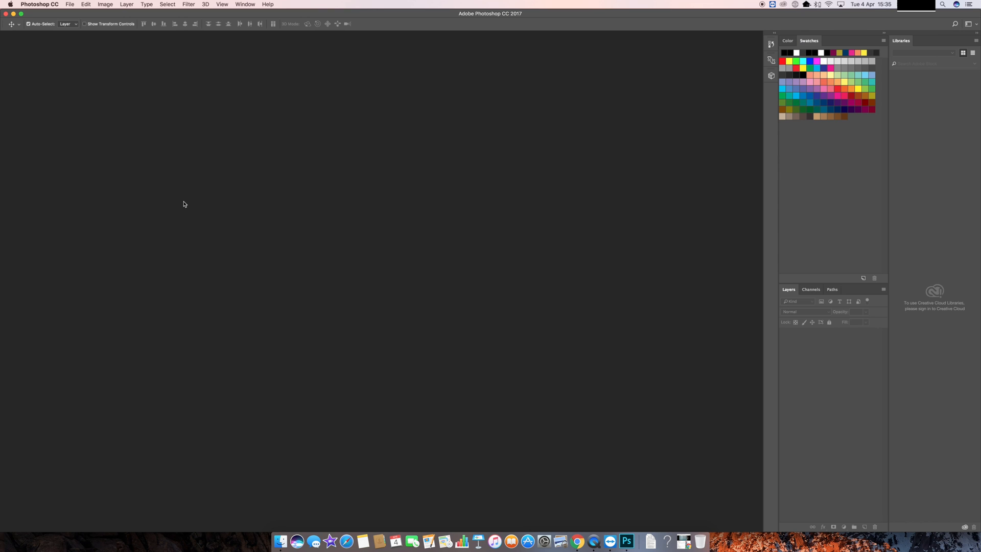
{"action": "mouse_move", "coordinate": [20, 41]}
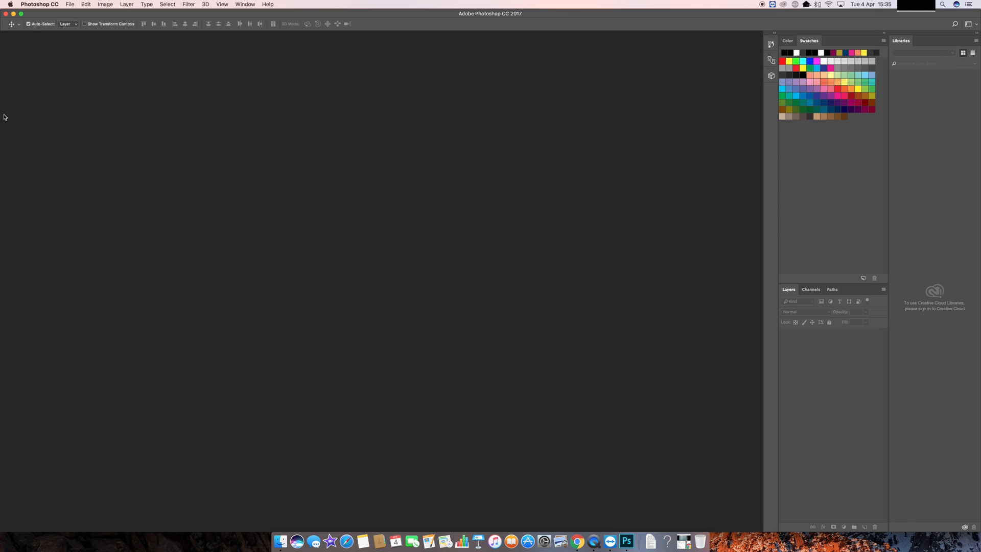
{"action": "mouse_move", "coordinate": [4, 349]}
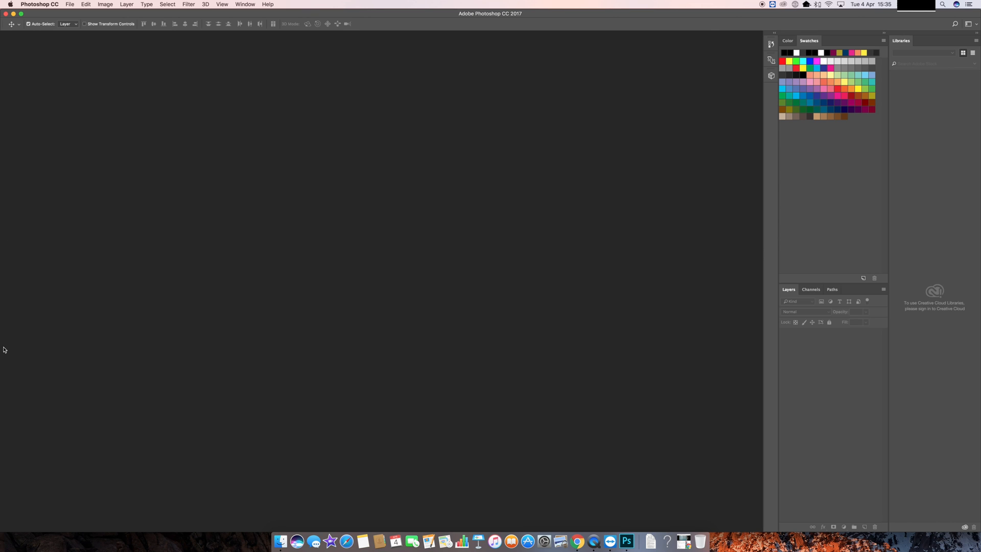
{"action": "mouse_move", "coordinate": [78, 132]}
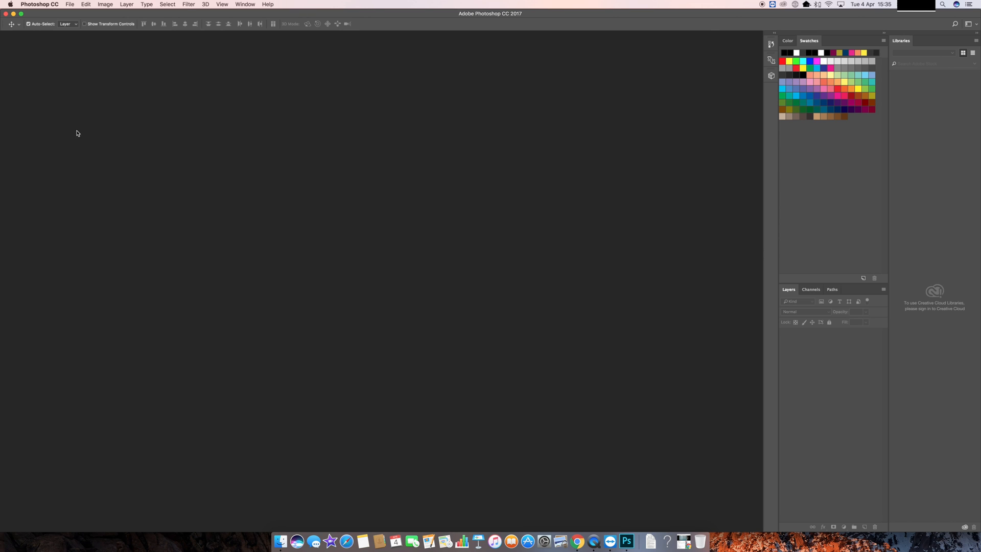
{"action": "mouse_move", "coordinate": [114, 47]}
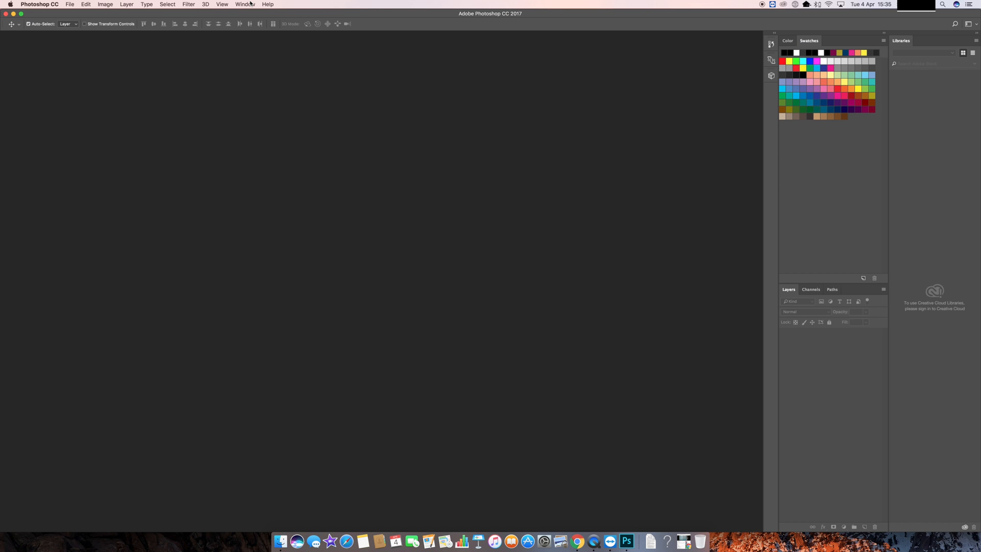
- Open the Window menu to list the panels that can be shown
{"action": "left_click", "coordinate": [245, 5]}
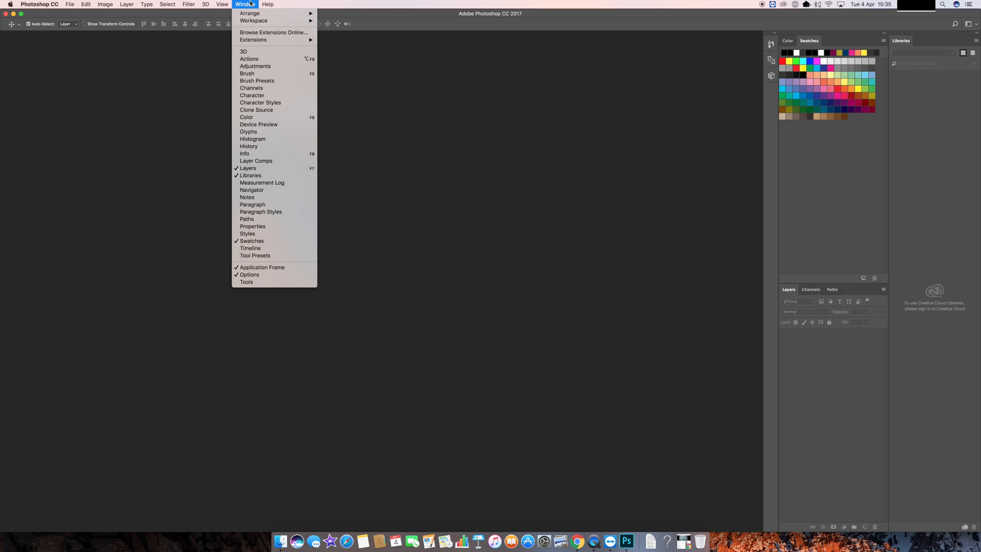
{"action": "mouse_move", "coordinate": [255, 256]}
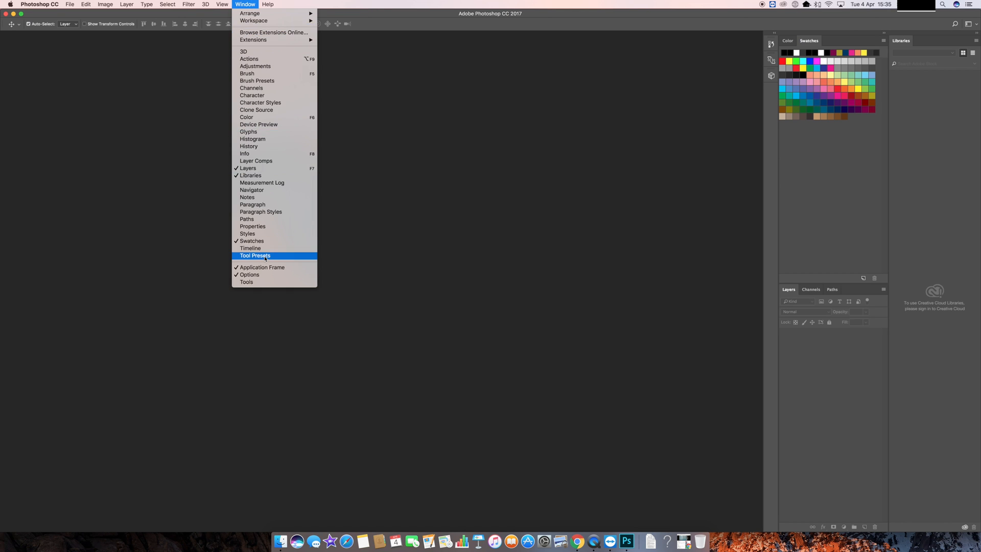
{"action": "mouse_move", "coordinate": [249, 248]}
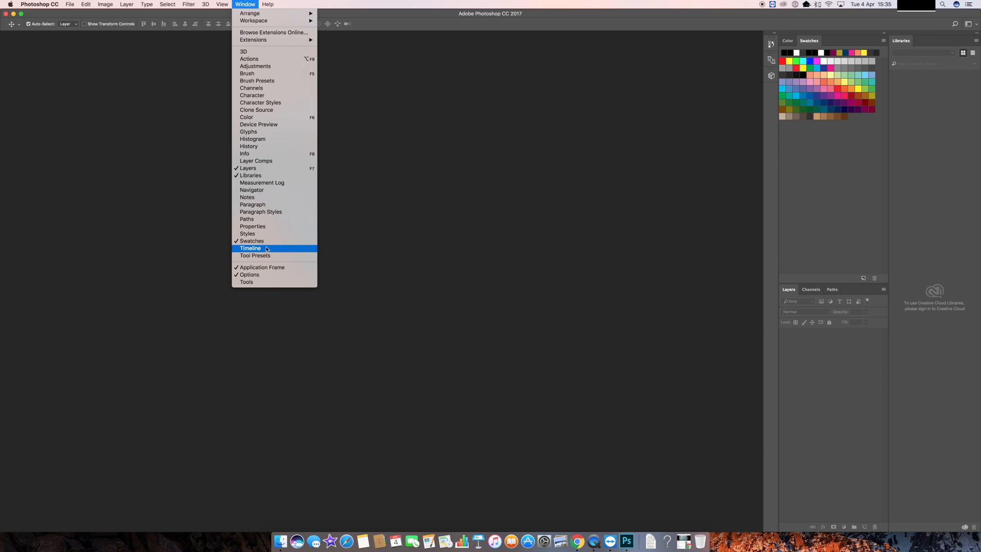
{"action": "mouse_move", "coordinate": [254, 256]}
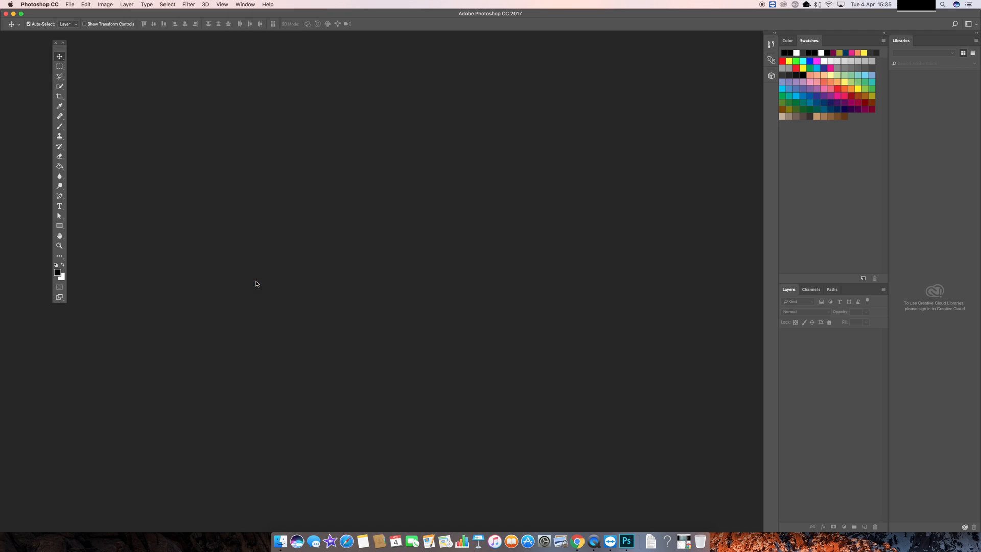
{"action": "mouse_move", "coordinate": [61, 55]}
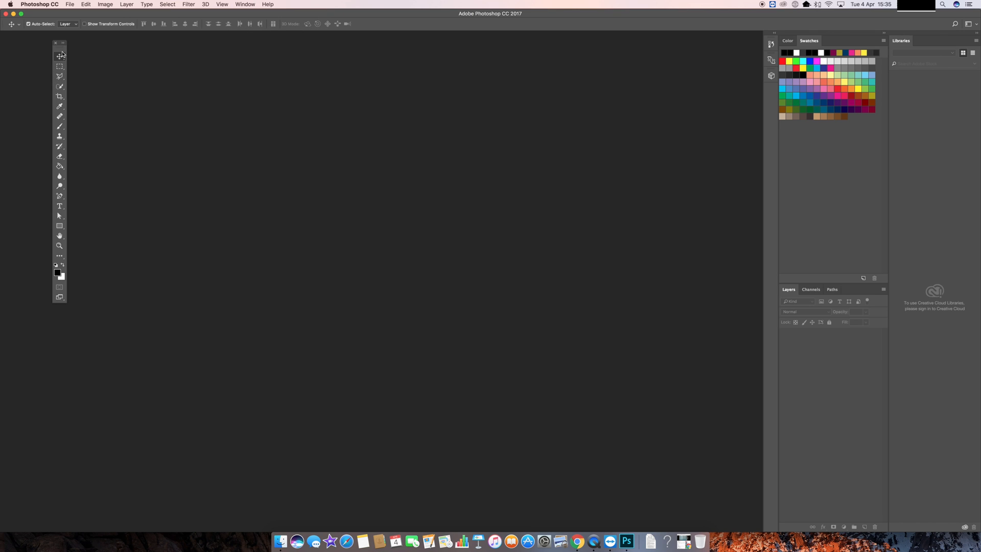
{"action": "mouse_move", "coordinate": [34, 45]}
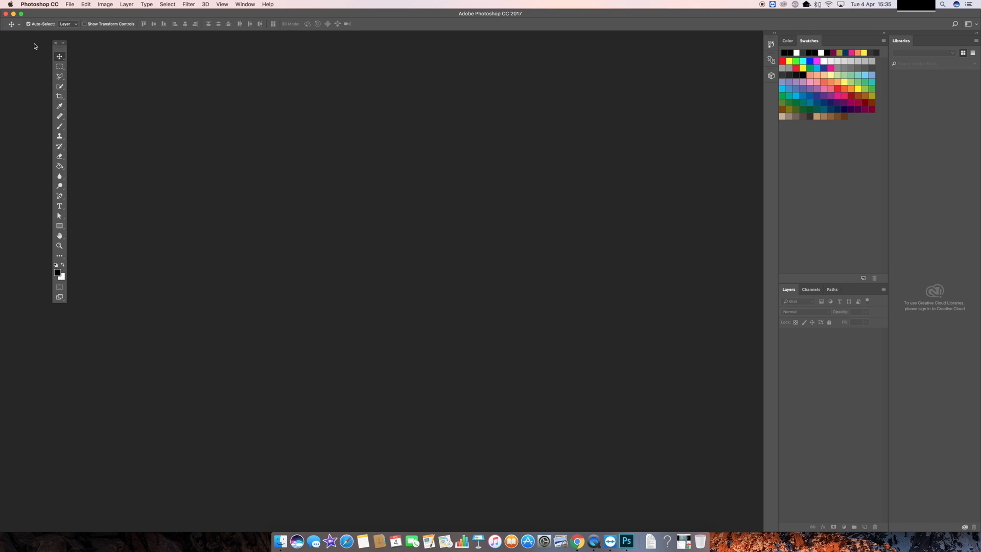
- Drag the floating Tools panel to the window's left edge so it docks
{"action": "left_click_drag", "start_coordinate": [59, 43], "coordinate": [6, 35]}
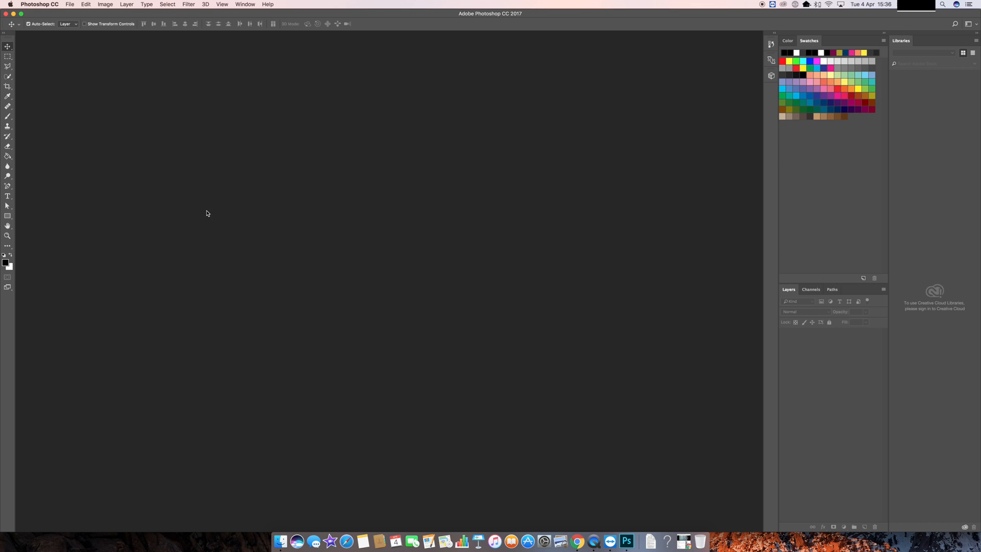
{"action": "mouse_move", "coordinate": [281, 53]}
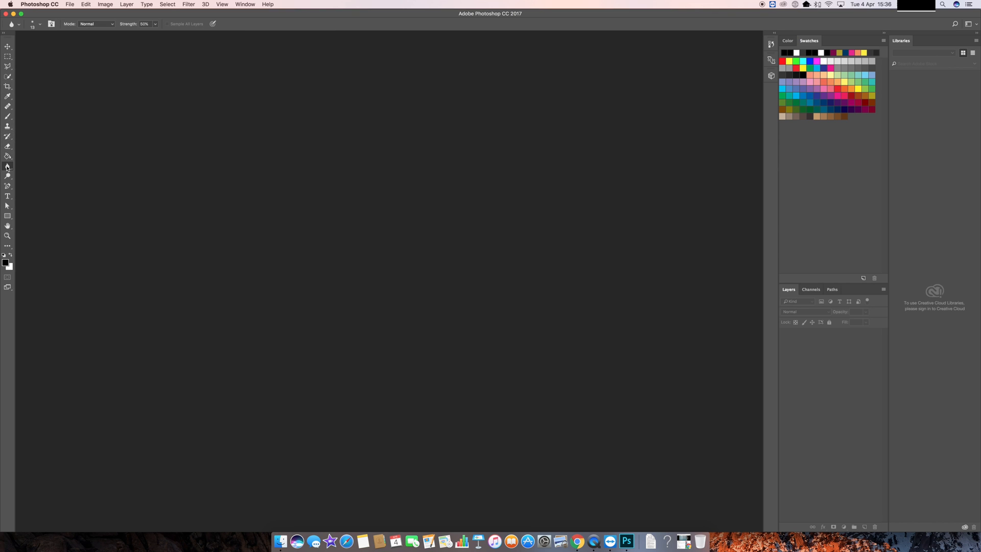
{"action": "left_click", "coordinate": [8, 196]}
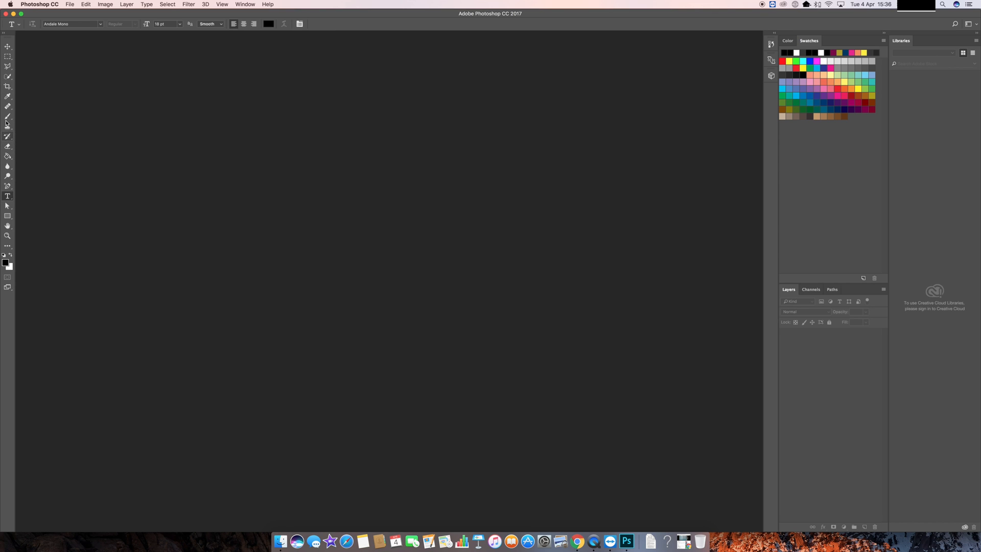
{"action": "left_click", "coordinate": [8, 46]}
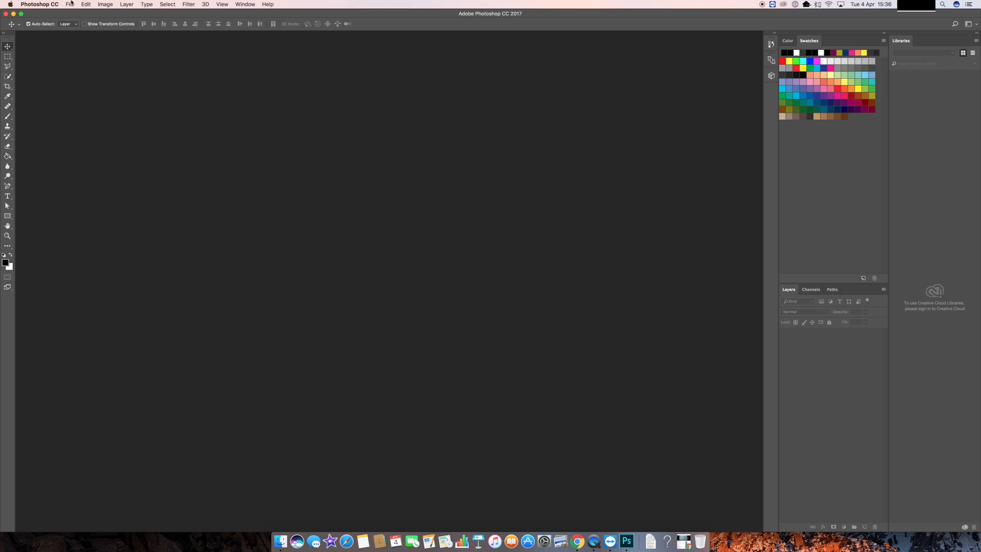
{"action": "mouse_move", "coordinate": [253, 170]}
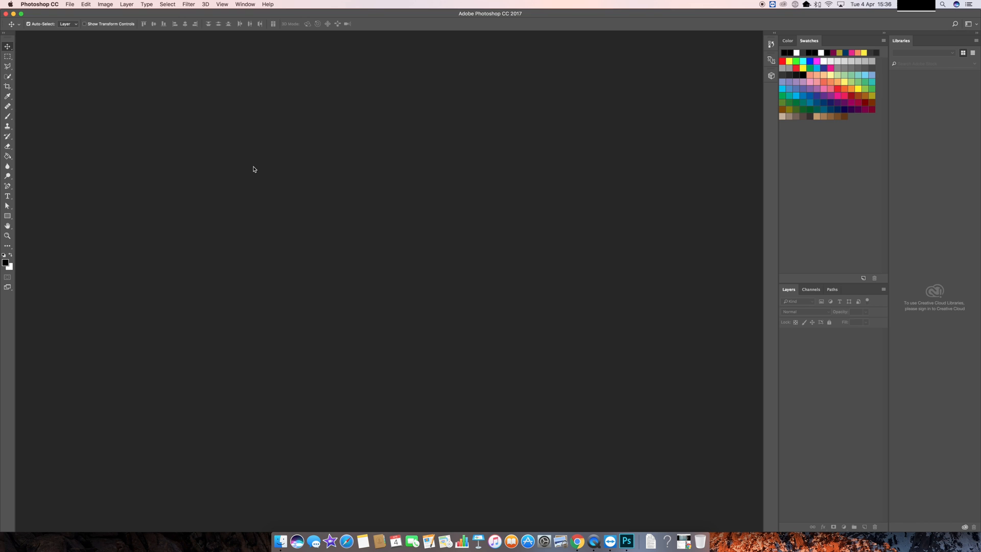
{"action": "mouse_move", "coordinate": [274, 120]}
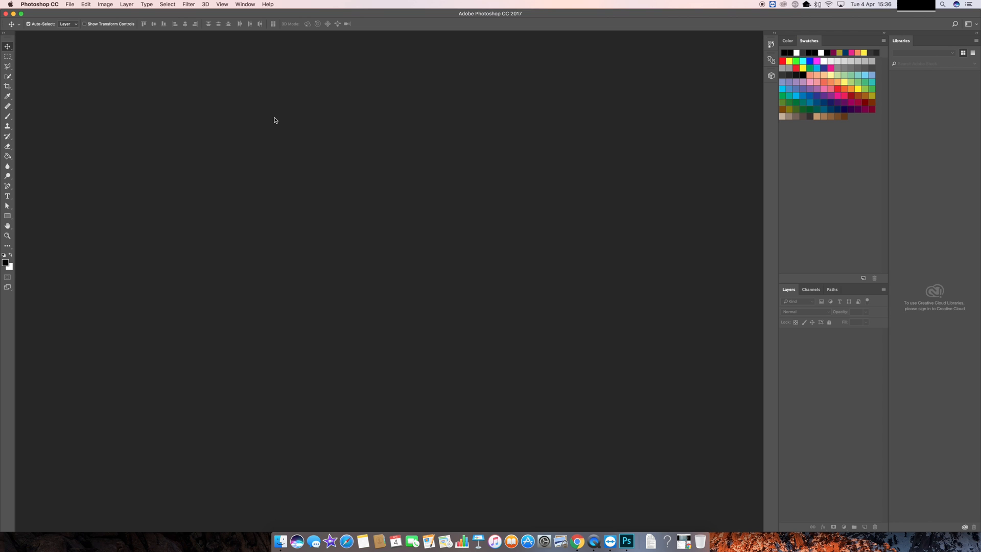
{"action": "mouse_move", "coordinate": [310, 19]}
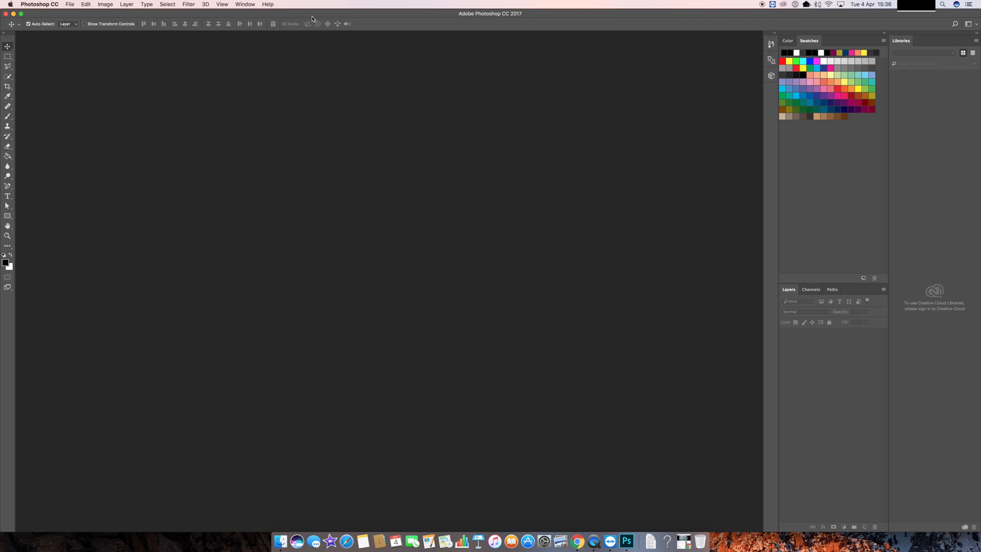
{"action": "mouse_move", "coordinate": [295, 22]}
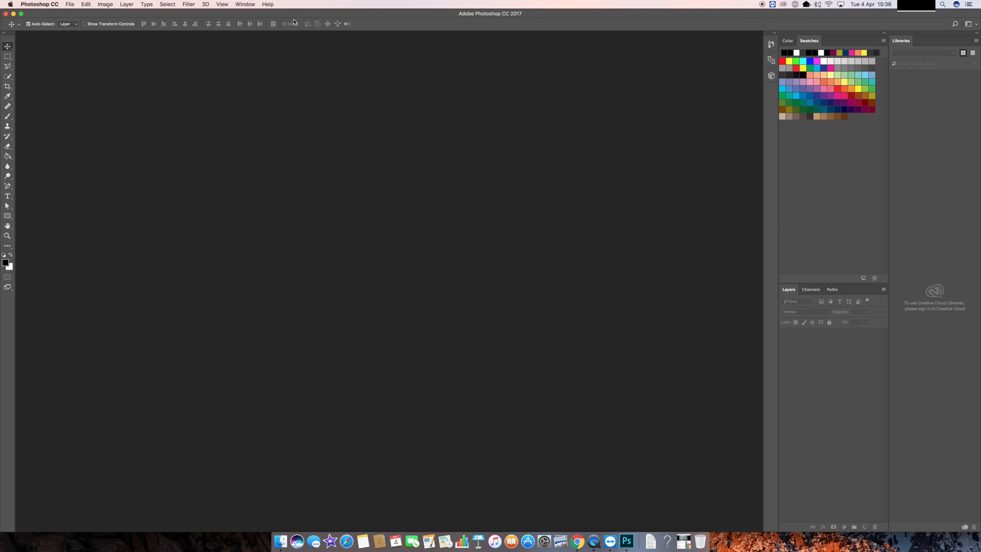